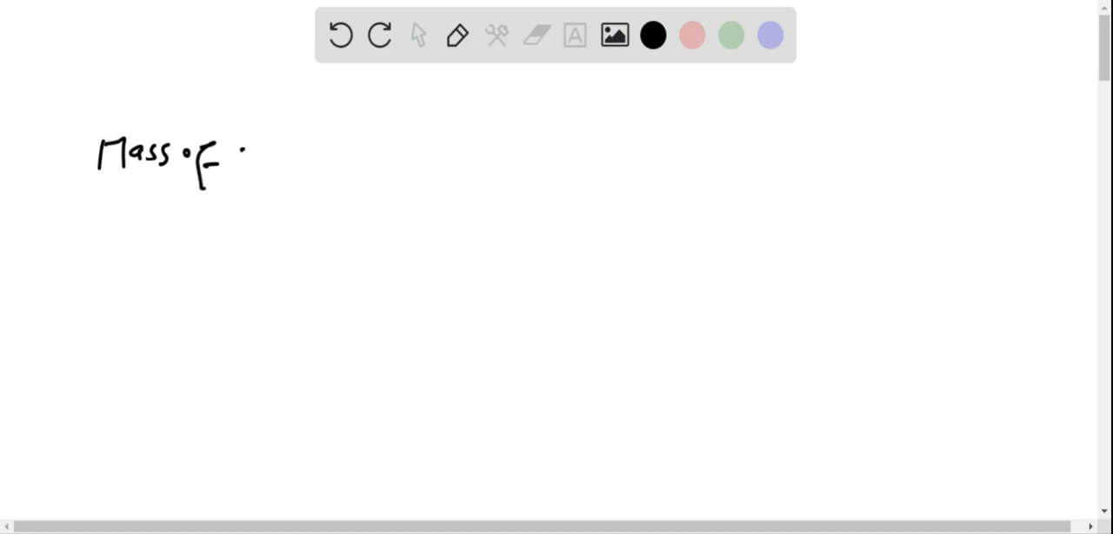
- Handwrite 'Mass of Mars = 6.39×10^23 kg' and 'R = 3390 km = 3.39×10^6 m'
left_click_drag(248, 152, 339, 152)
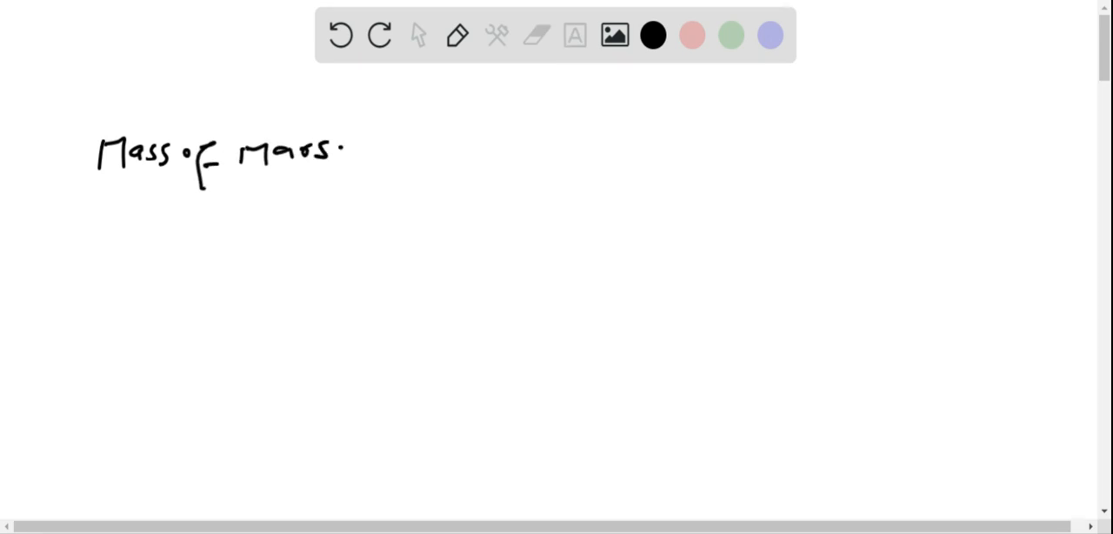
left_click_drag(344, 152, 356, 152)
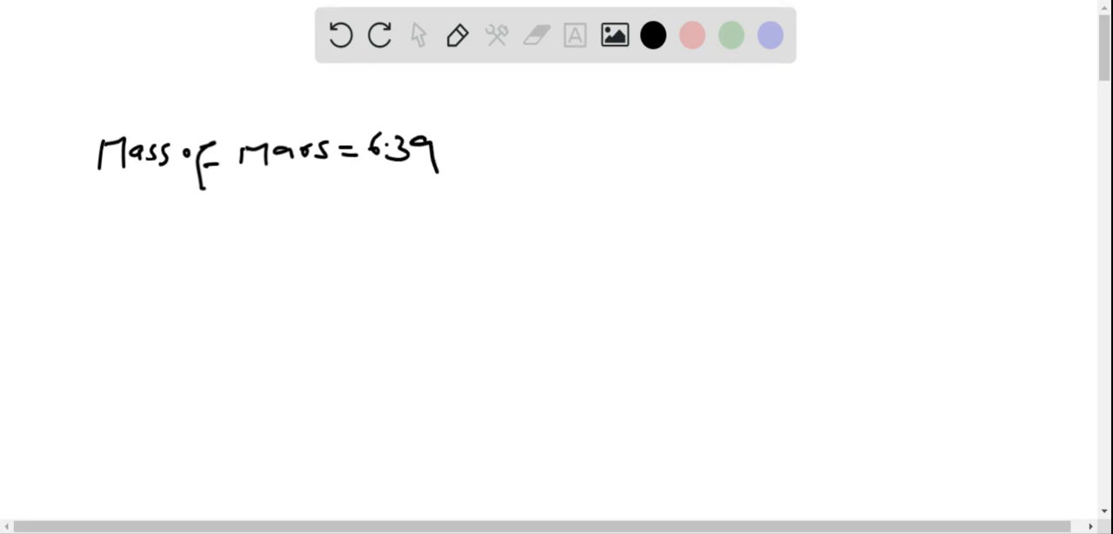
left_click_drag(461, 132, 448, 161)
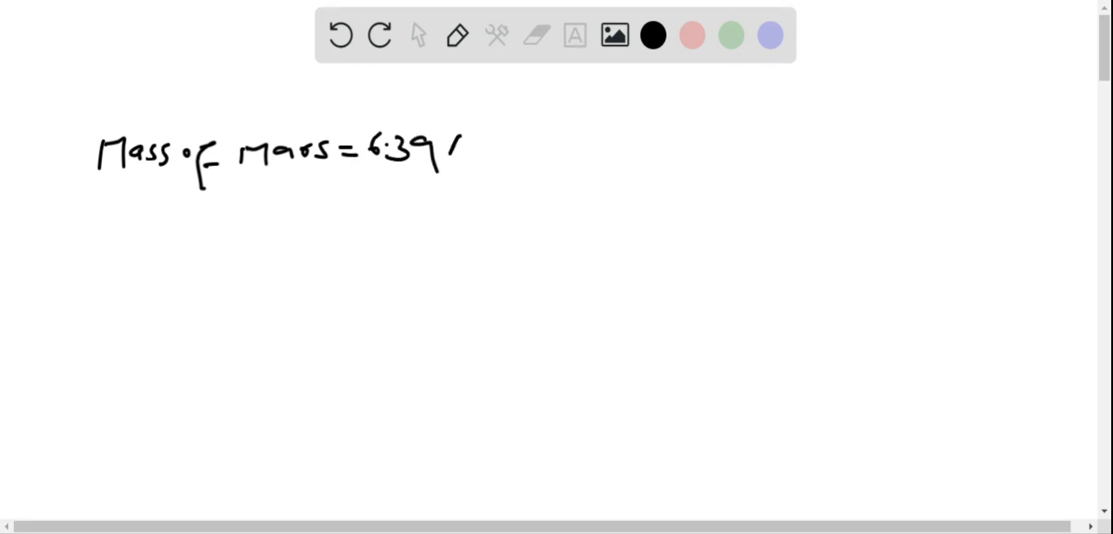
left_click_drag(452, 148, 513, 147)
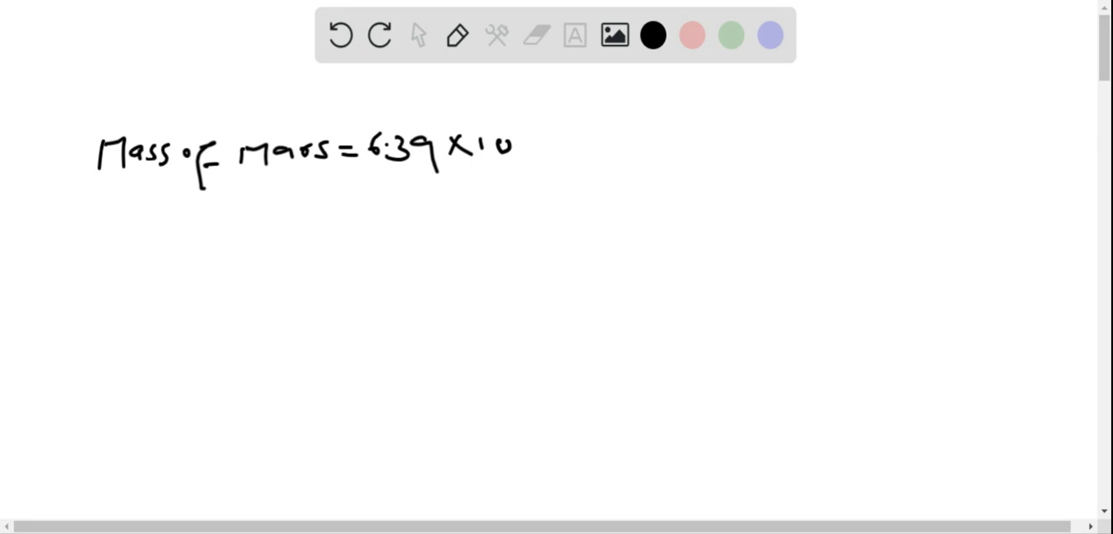
left_click_drag(513, 126, 557, 135)
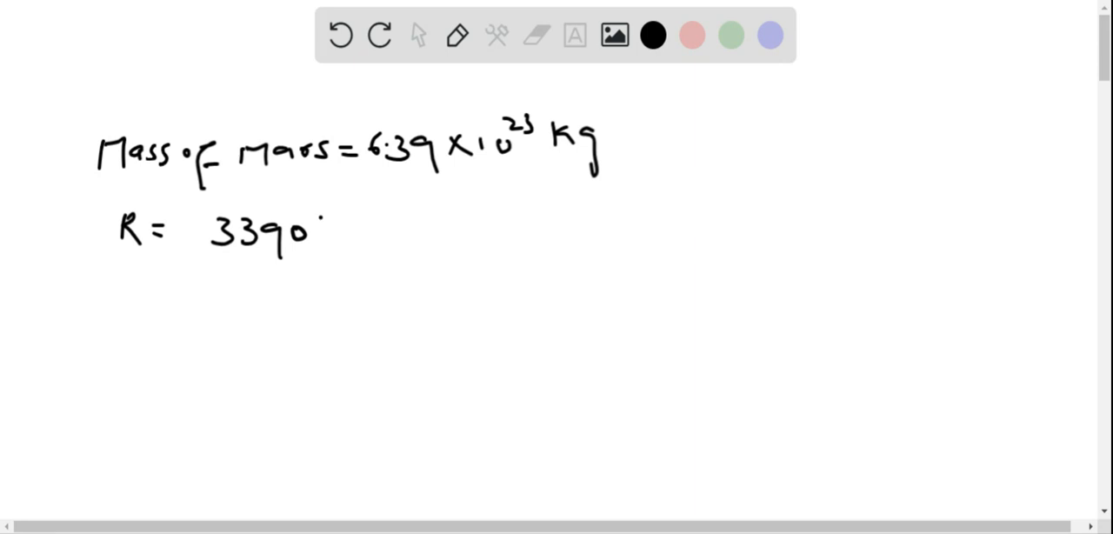
left_click_drag(313, 231, 409, 231)
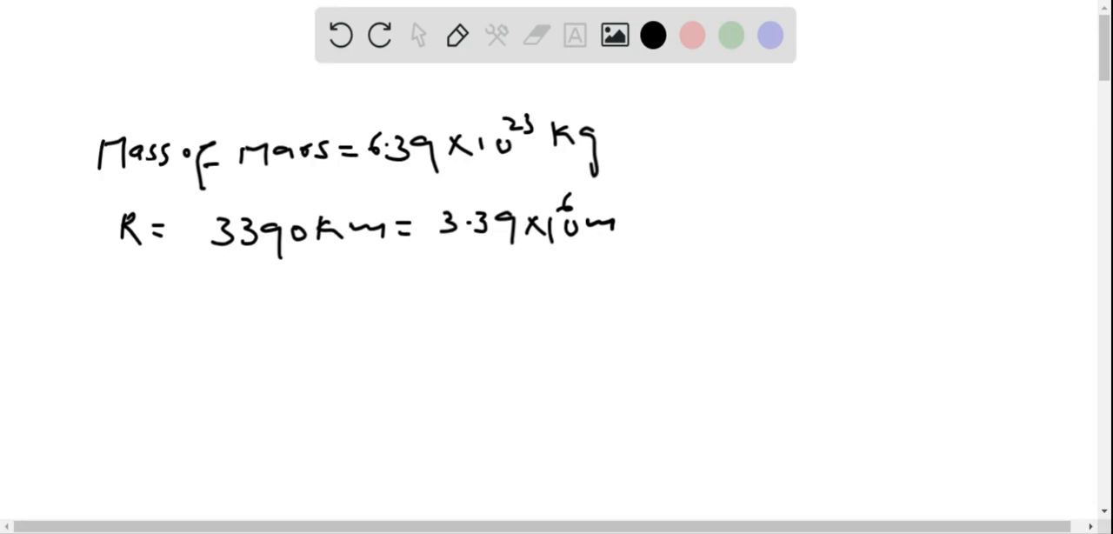
left_click_drag(113, 309, 187, 309)
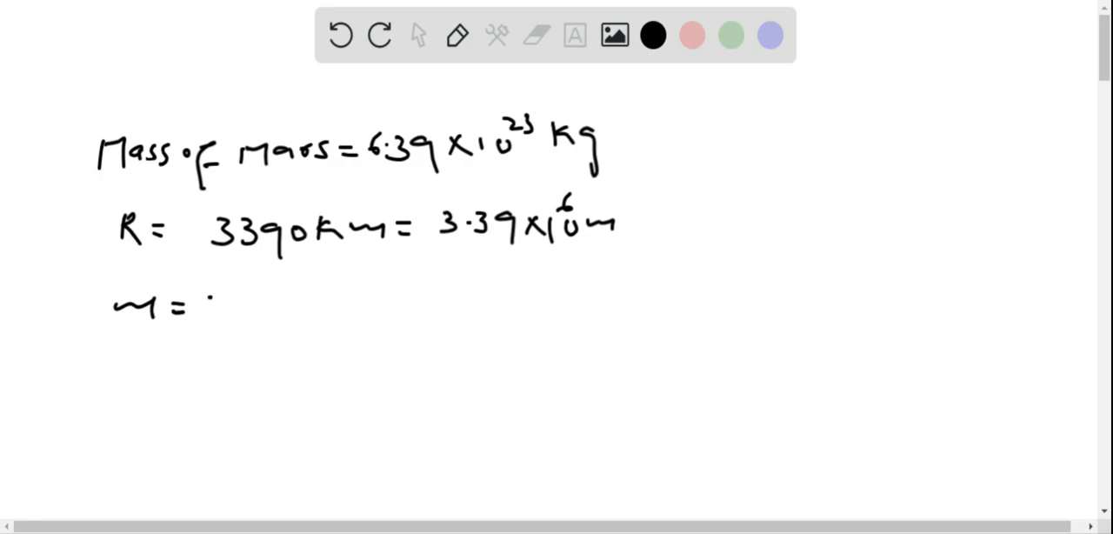
- Handwrite 'm = 70 kg' and 'G = 6.67×10^-11' below the radius line
left_click_drag(209, 305, 313, 313)
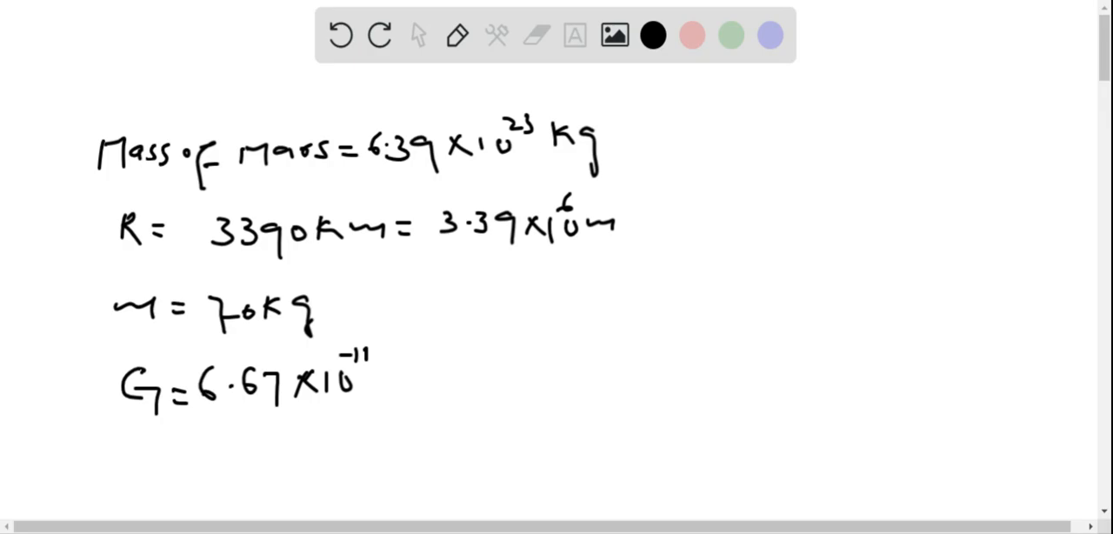
left_click_drag(500, 357, 522, 387)
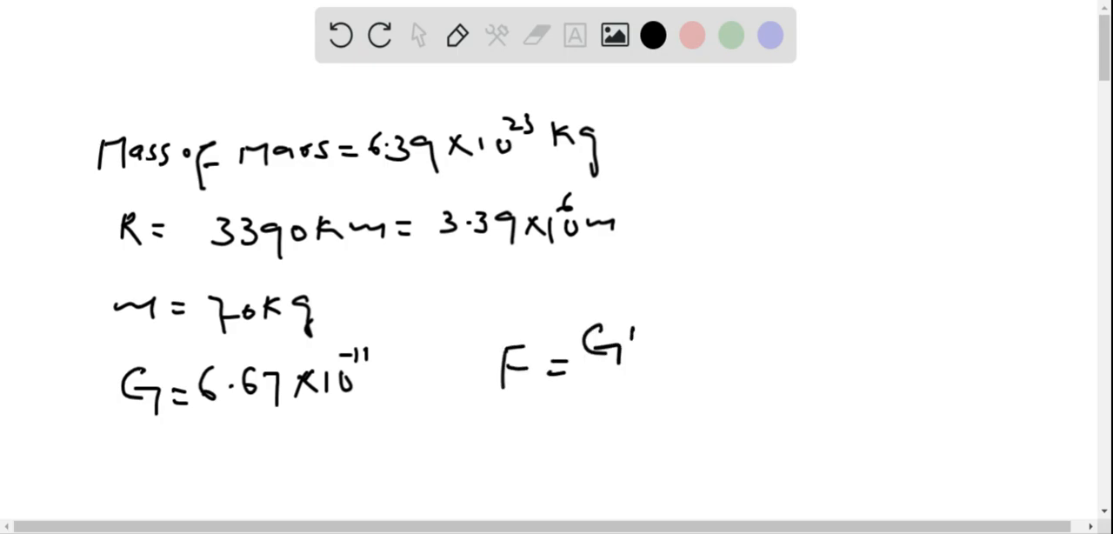
- Pen-write 'F = GMm / R²' beside the G line, then scroll the canvas down
left_click_drag(608, 348, 705, 374)
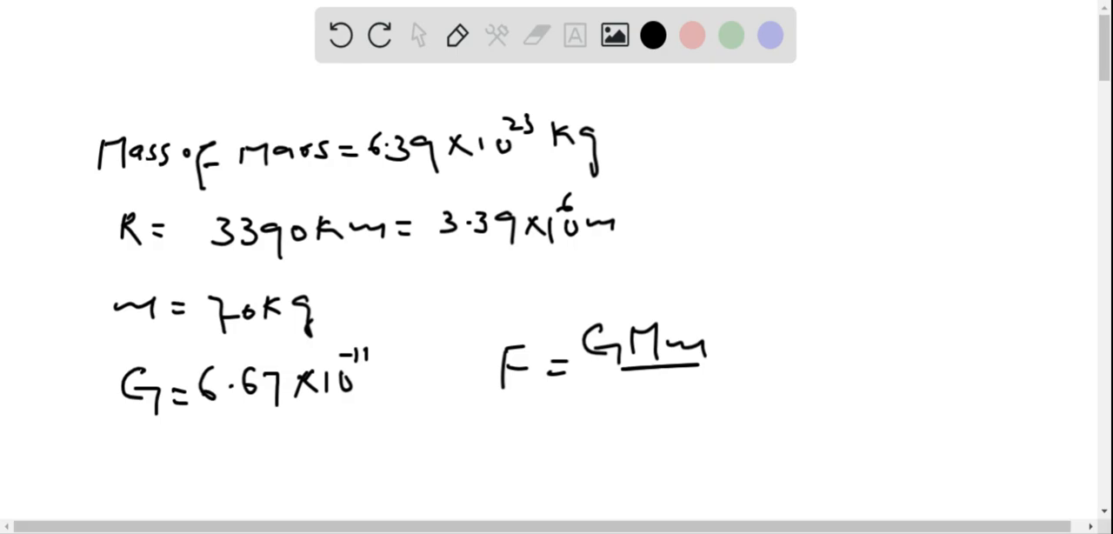
left_click_drag(643, 392, 679, 391)
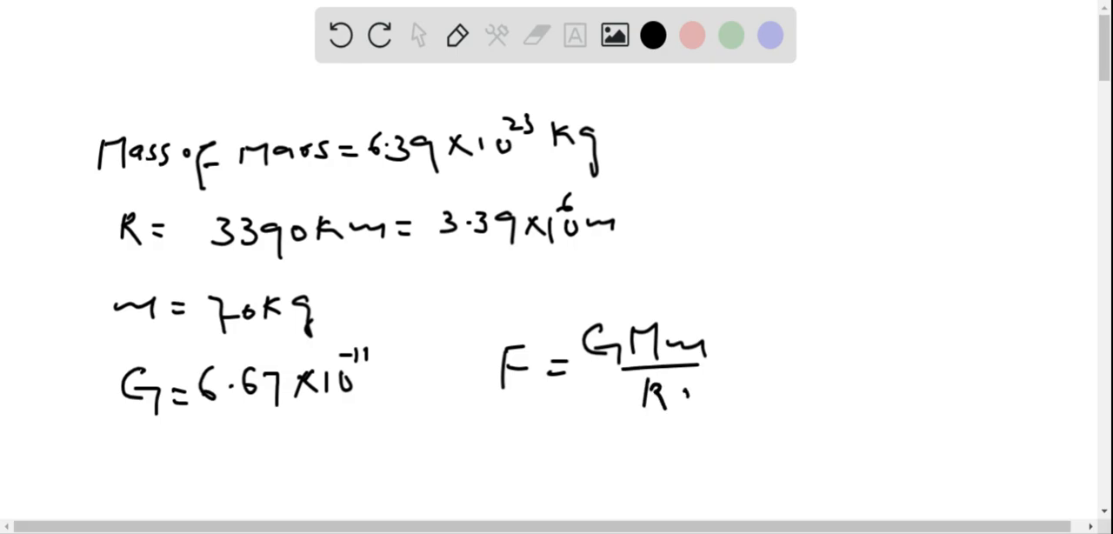
scroll("down", 3)
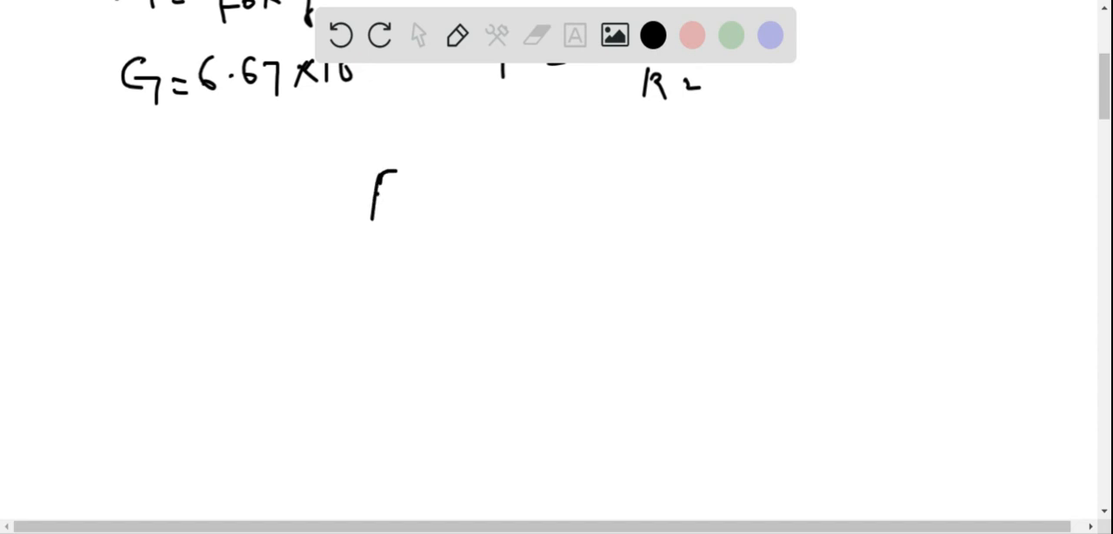
- Write the numerator F = 6.67×10^-11 × 6.39×10^23 × 70 with a fraction bar
left_click_drag(379, 191, 426, 198)
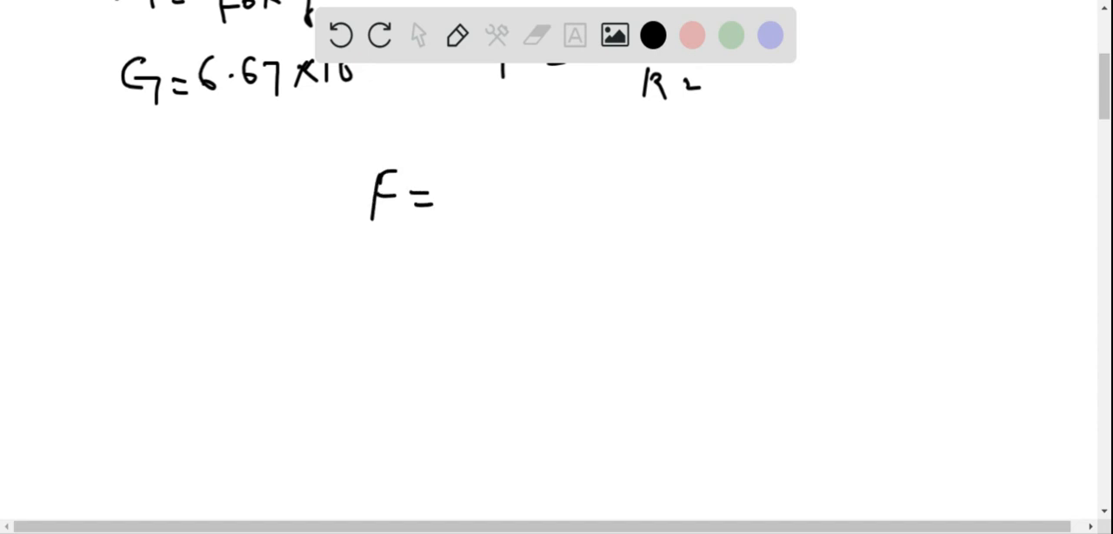
left_click_drag(452, 165, 543, 174)
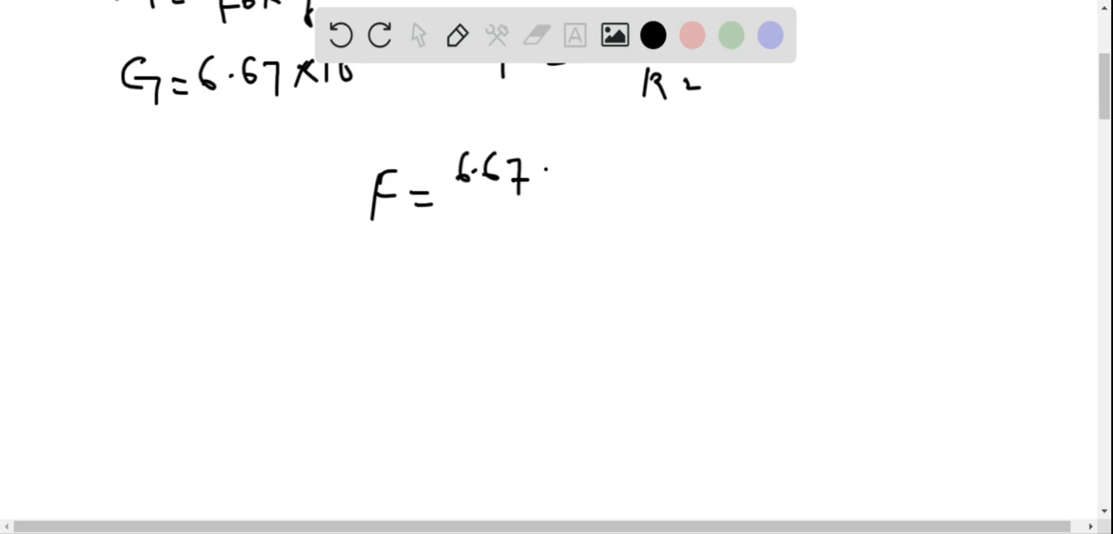
left_click_drag(540, 183, 600, 143)
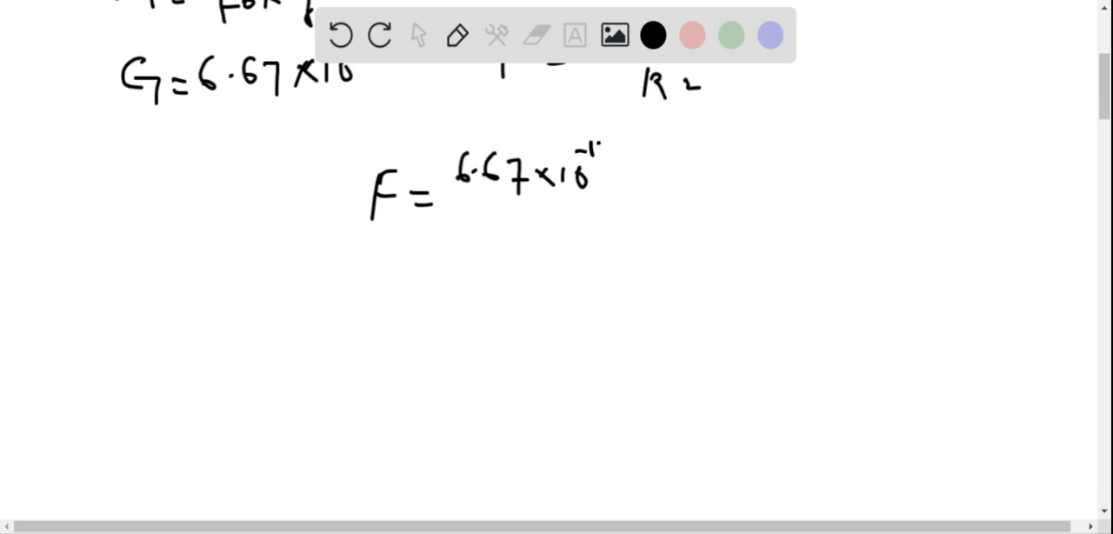
left_click_drag(609, 157, 626, 179)
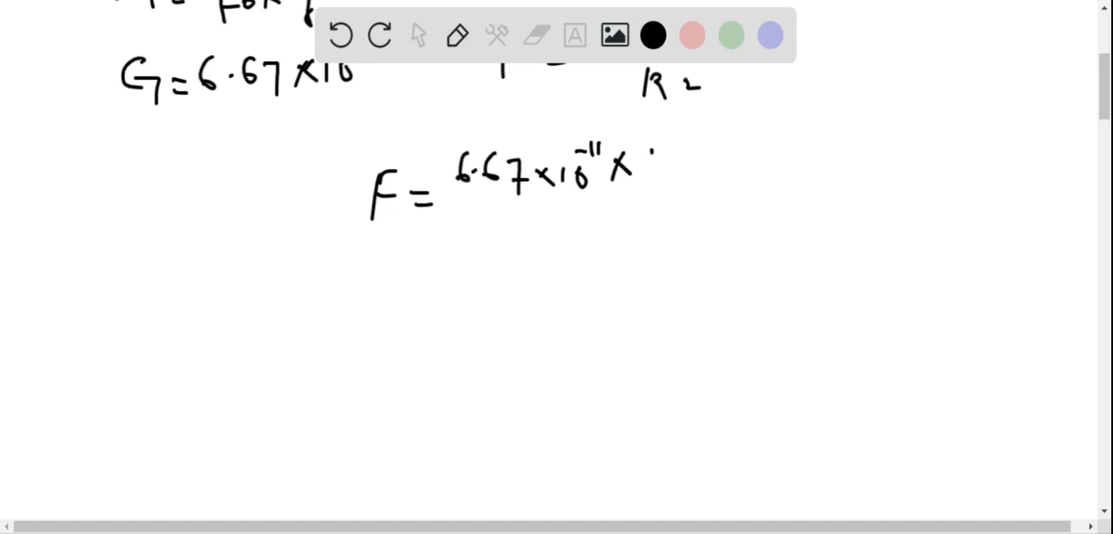
left_click_drag(643, 165, 735, 170)
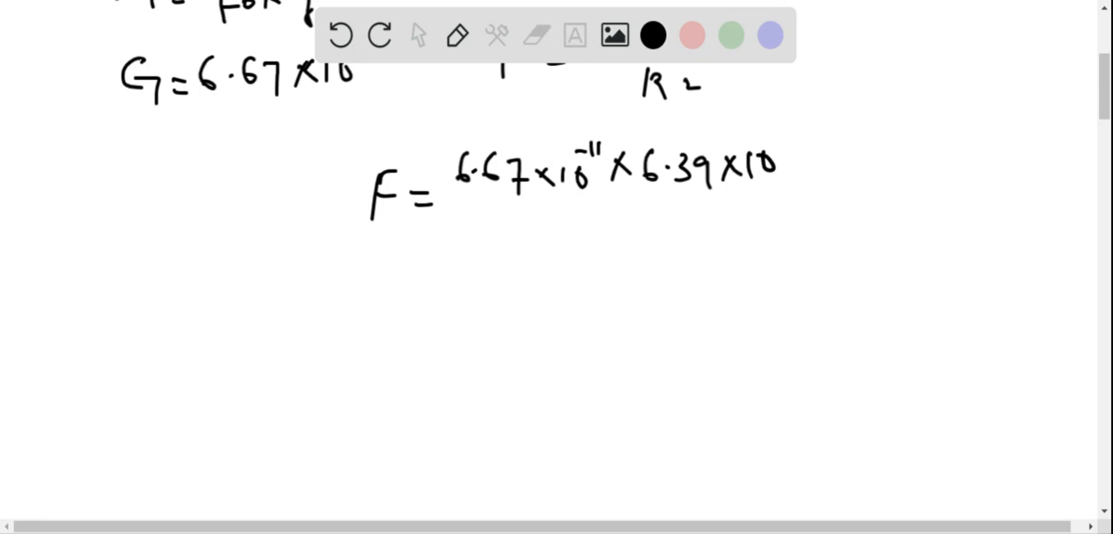
left_click_drag(765, 139, 783, 165)
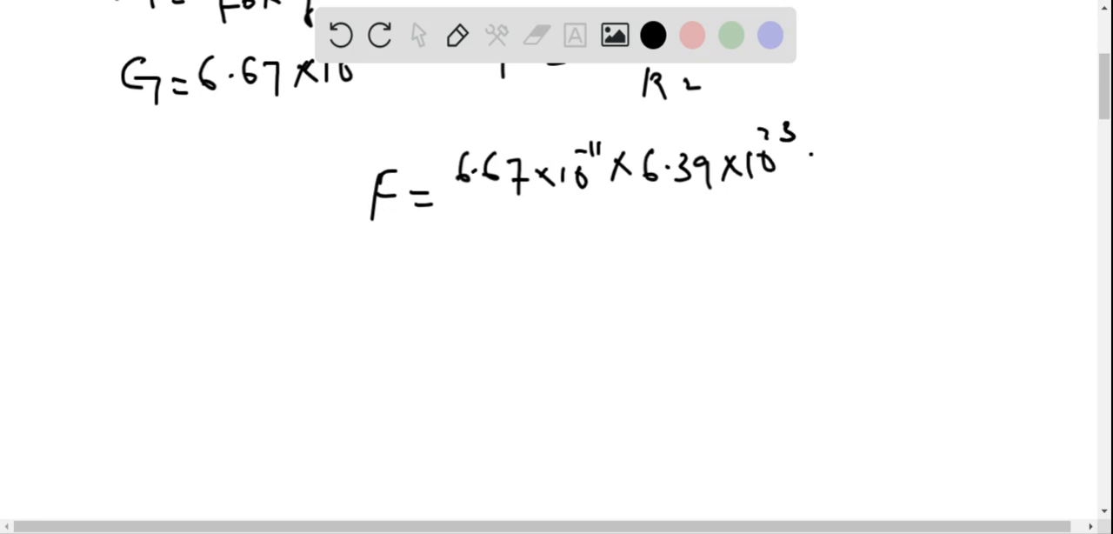
left_click_drag(800, 161, 843, 161)
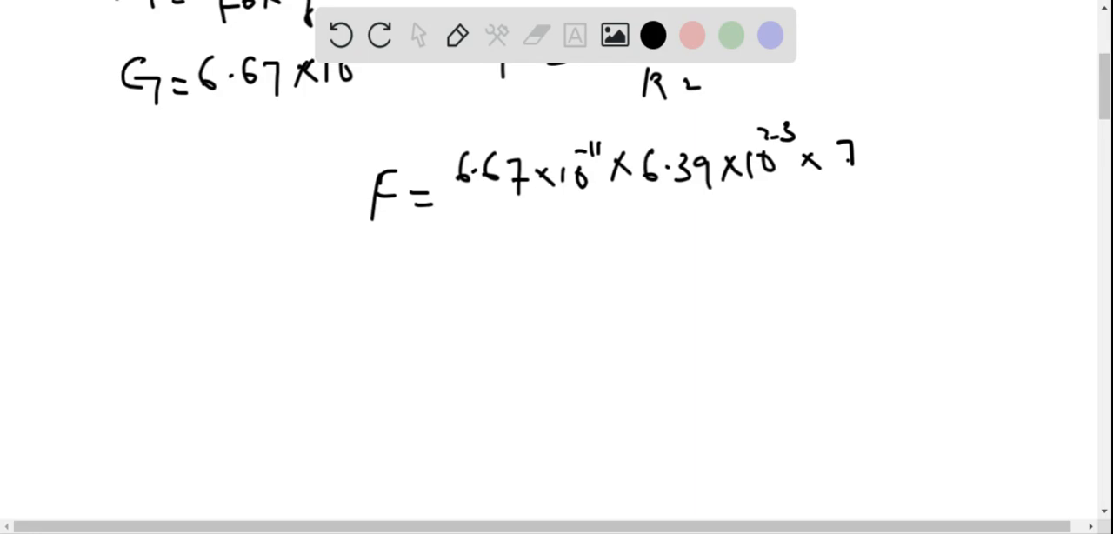
left_click_drag(865, 156, 883, 160)
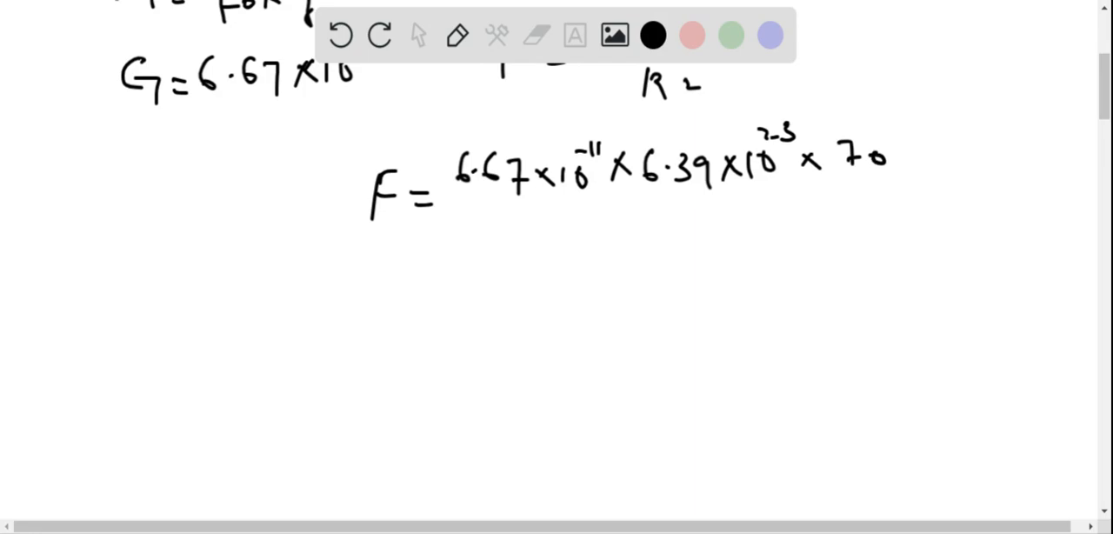
left_click_drag(470, 211, 900, 206)
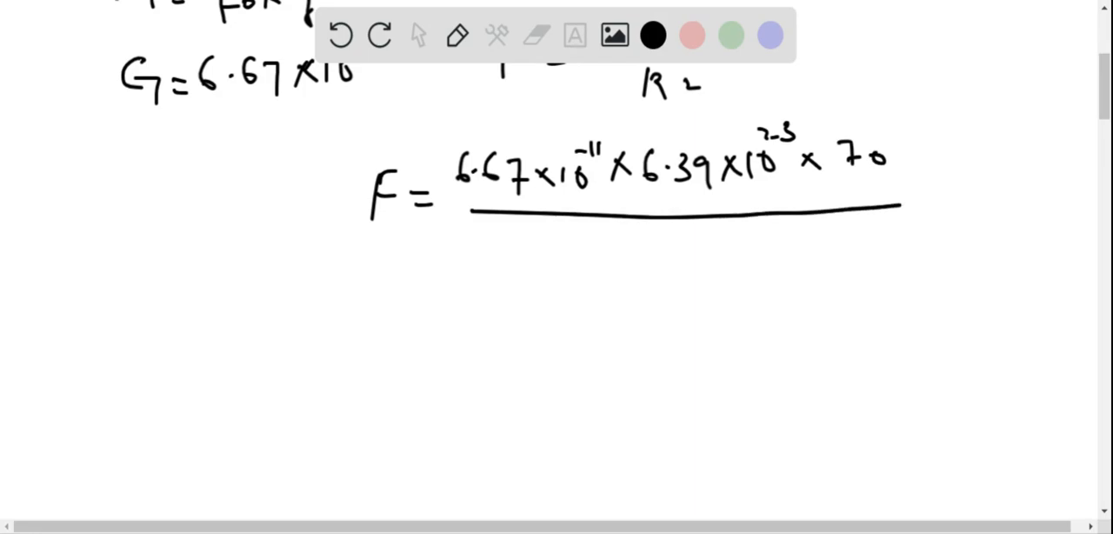
- Write the denominator (3.39×10^6)² under the fraction bar
left_click_drag(539, 252, 626, 261)
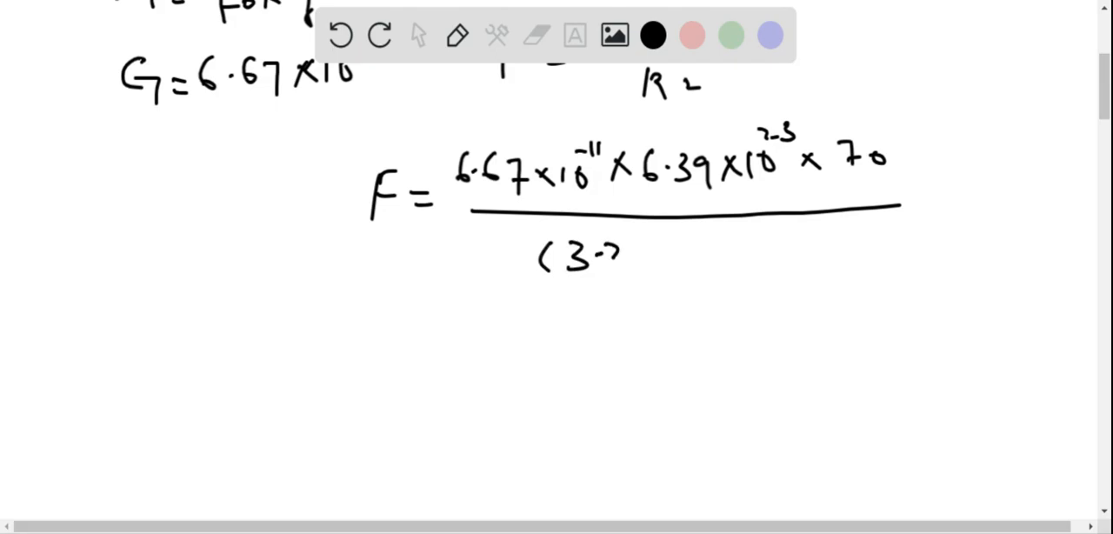
left_click_drag(609, 261, 678, 266)
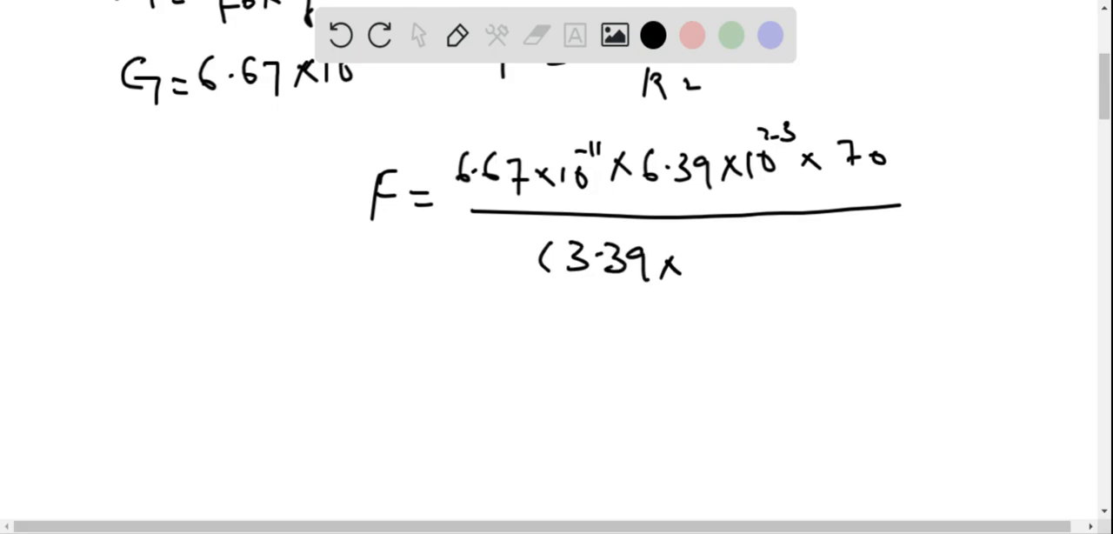
left_click_drag(687, 261, 739, 252)
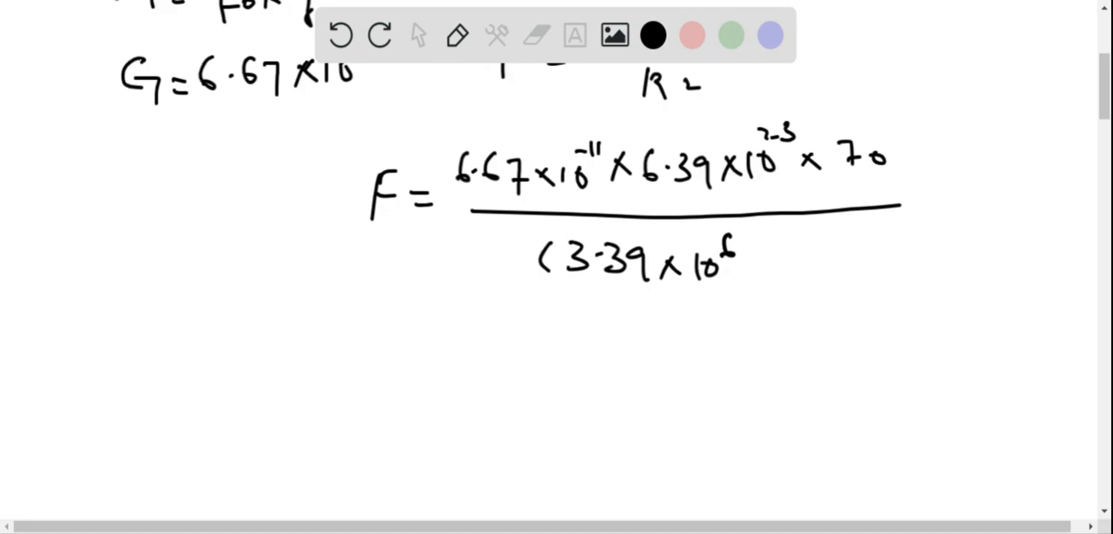
left_click_drag(735, 261, 778, 247)
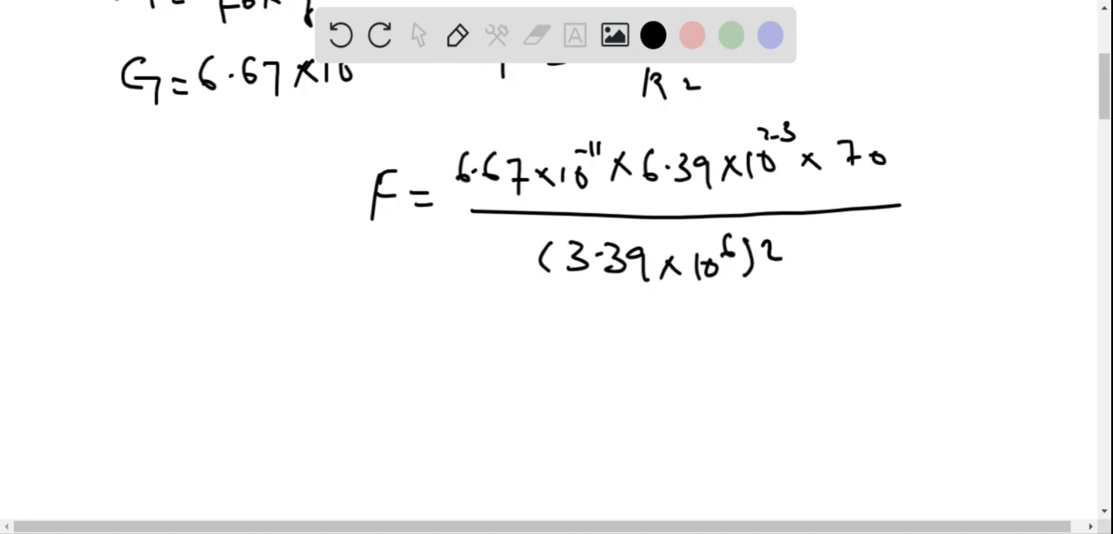
left_click_drag(356, 365, 409, 366)
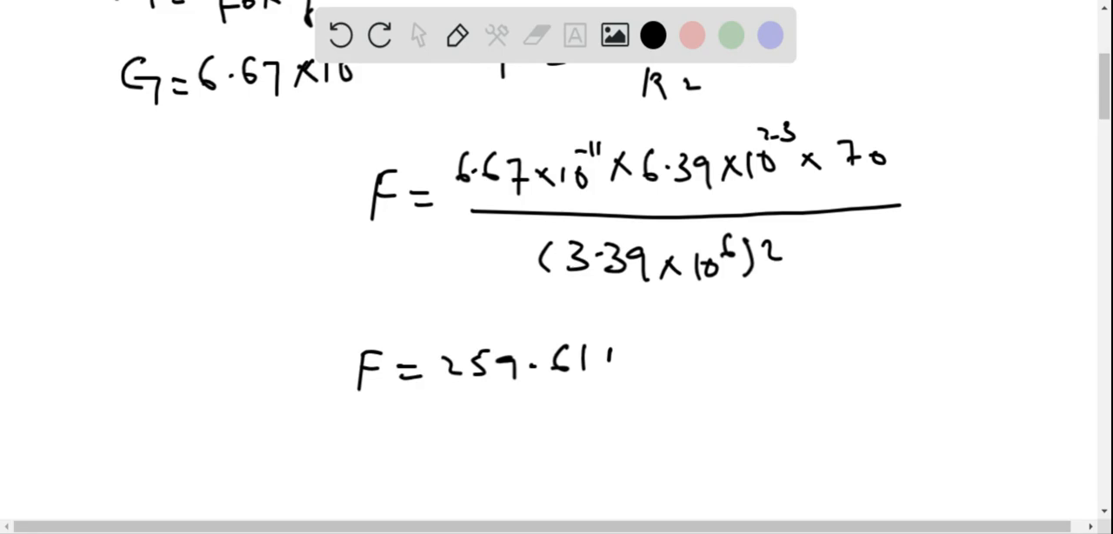
- Add the unit N after the result F = 259.61
type("N")
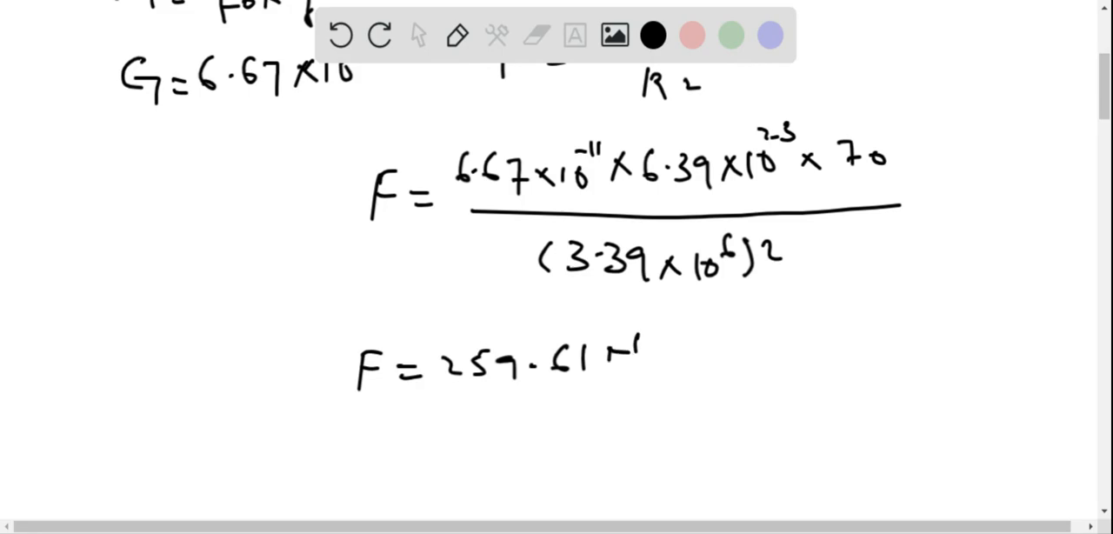